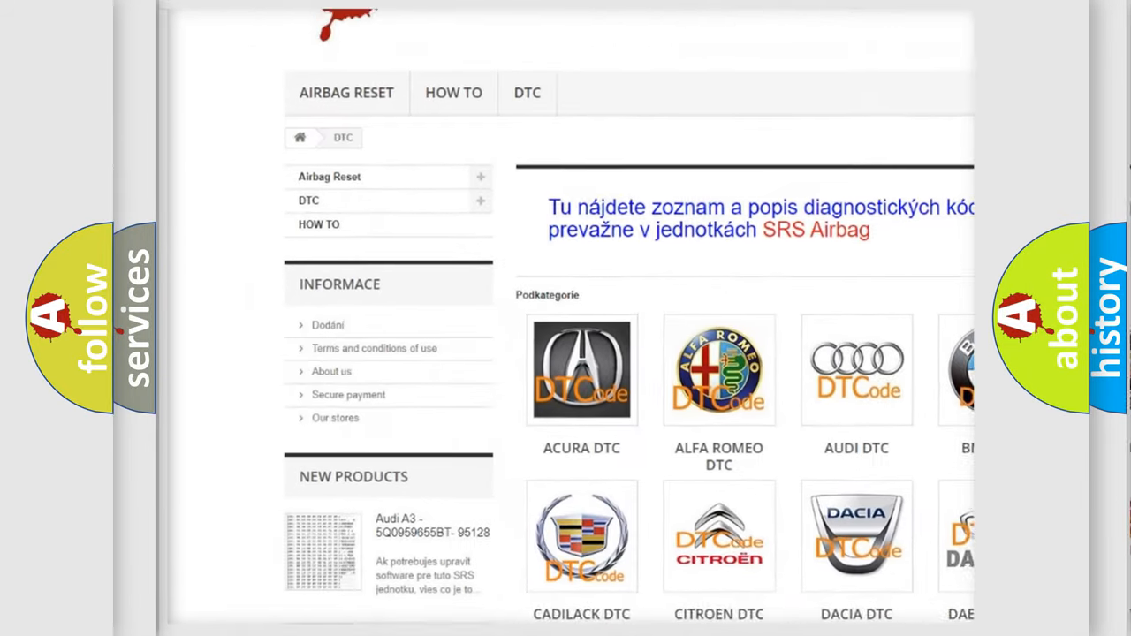
pyautogui.scroll(-3)
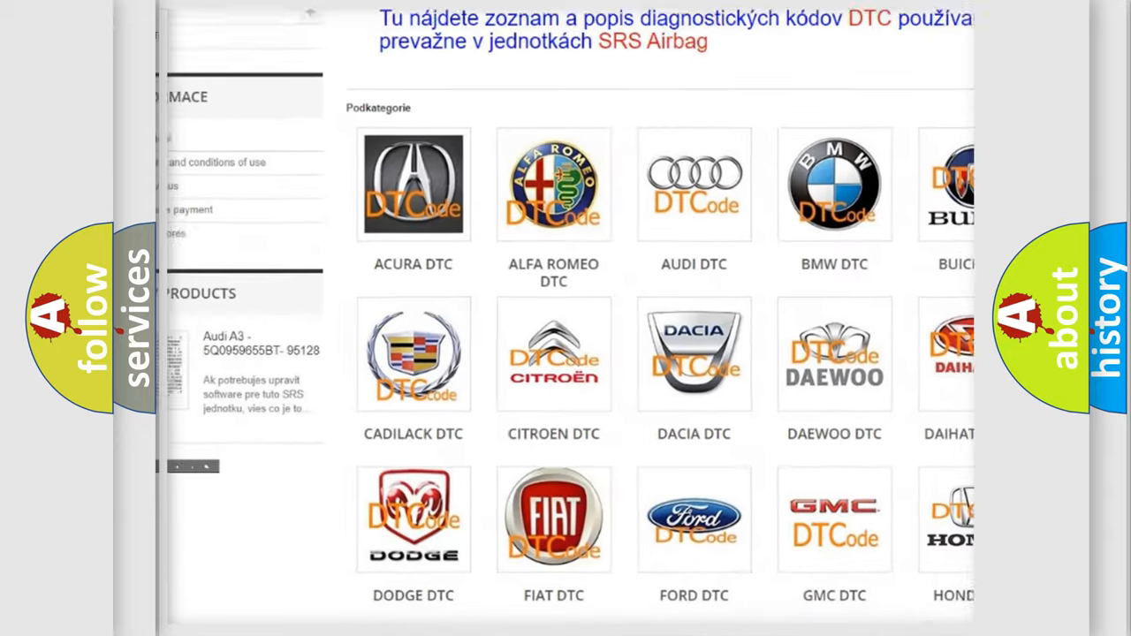
pyautogui.scroll(-3)
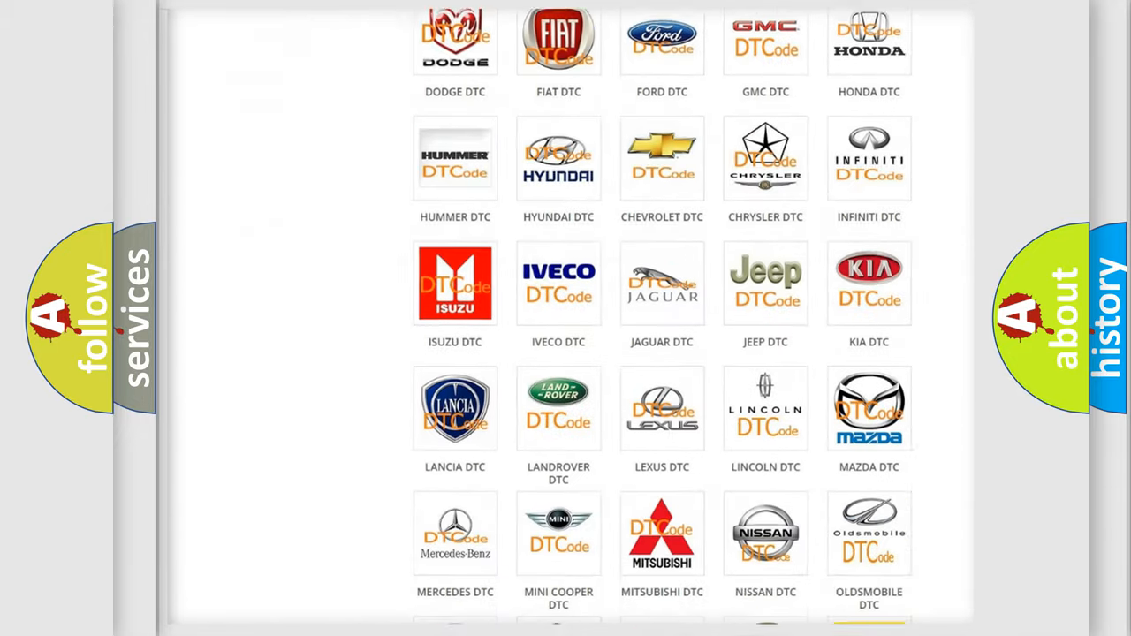
pyautogui.scroll(-3)
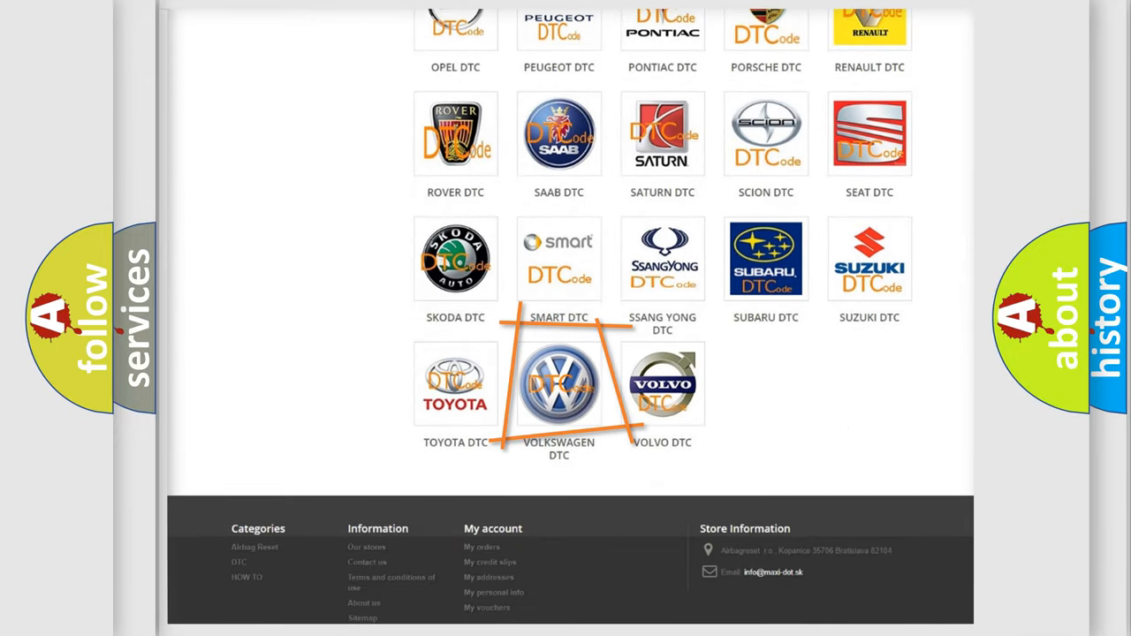